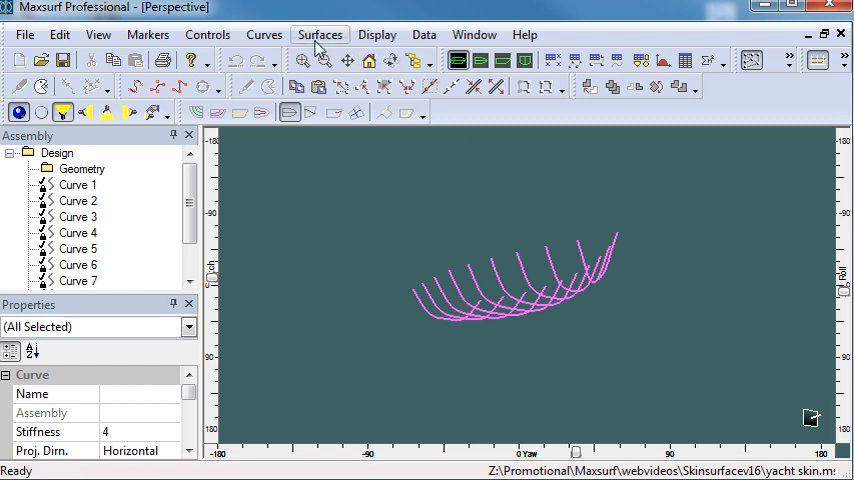
Step: Skin the seven section curves into a surface with stiffness 4/5, ordered by longitudinal position
{"action": "left_click", "coordinate": [320, 34]}
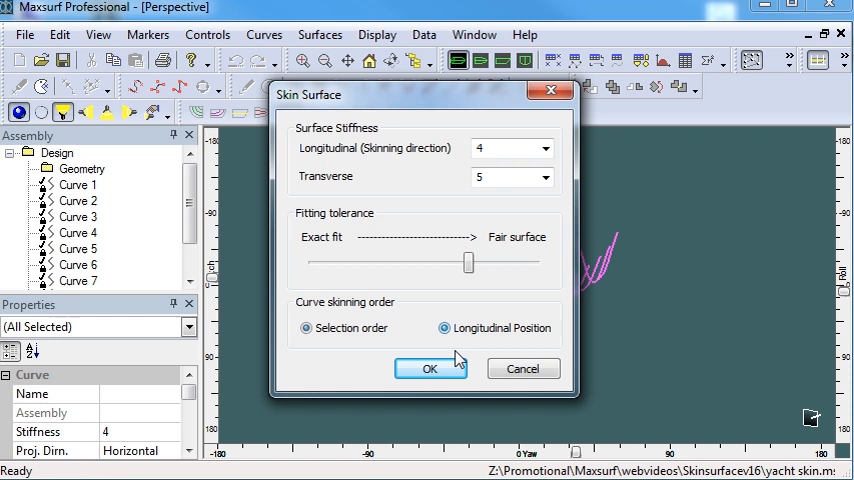
{"action": "left_click", "coordinate": [430, 368]}
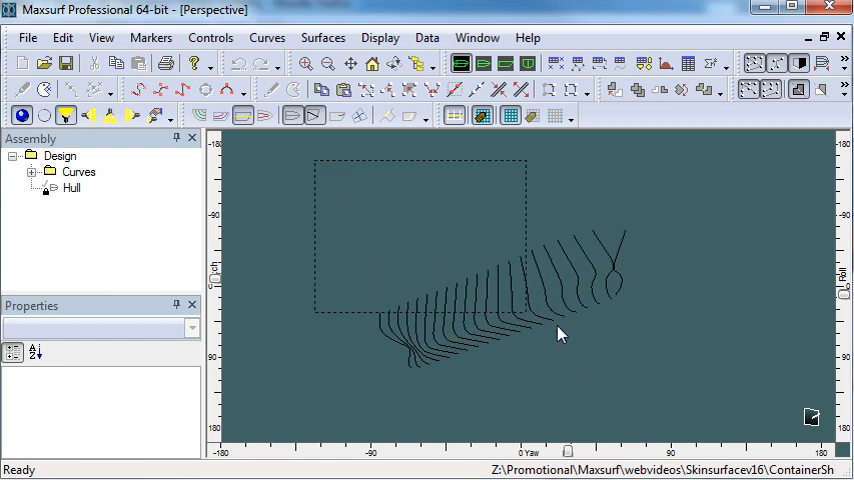
Step: Box-select all the section curves and bring up the Surfaces commands
{"action": "left_click_drag", "start_coordinate": [560, 332], "coordinate": [716, 396]}
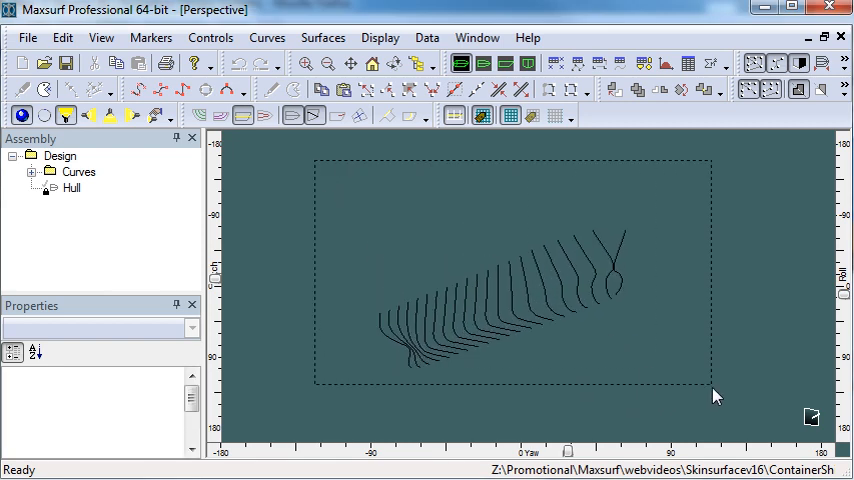
{"action": "left_click", "coordinate": [322, 36]}
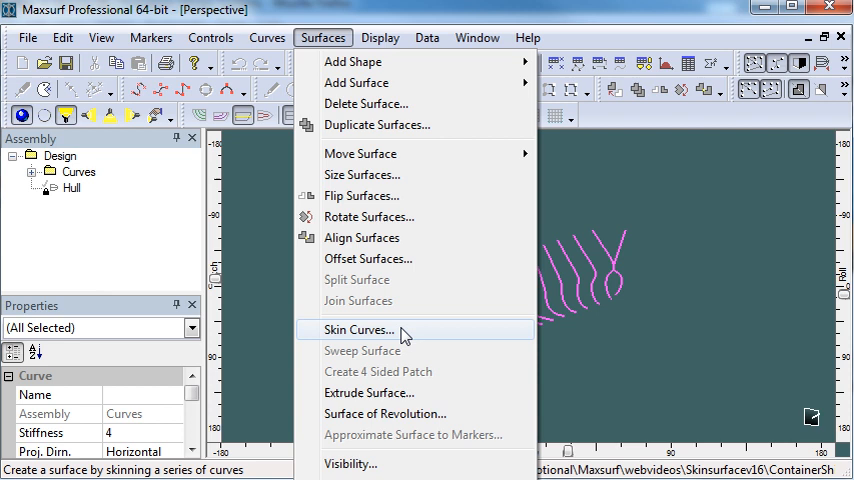
Step: Skin the curves with stiffness 4/4, a 12-column by 7-row control net, longitudinal ordering
{"action": "left_click", "coordinate": [358, 328]}
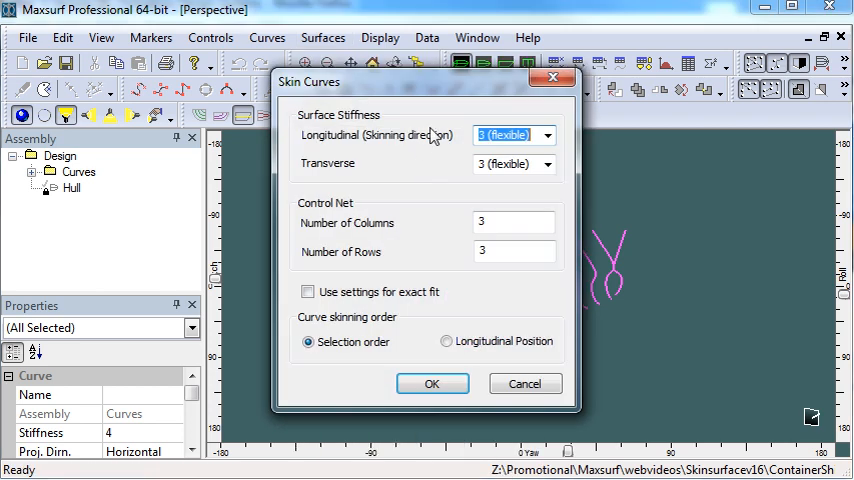
{"action": "left_click", "coordinate": [552, 136]}
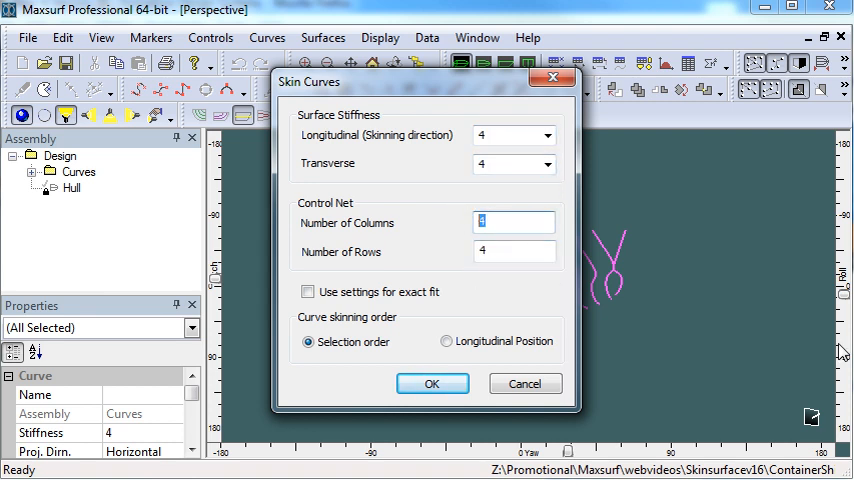
{"action": "type", "text": "12"}
{"action": "left_click", "coordinate": [514, 252]}
{"action": "type", "text": "7"}
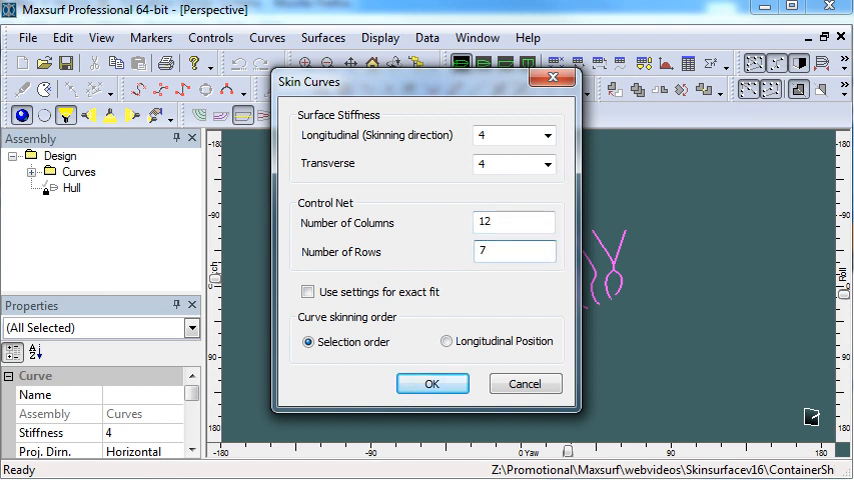
{"action": "left_click", "coordinate": [446, 340]}
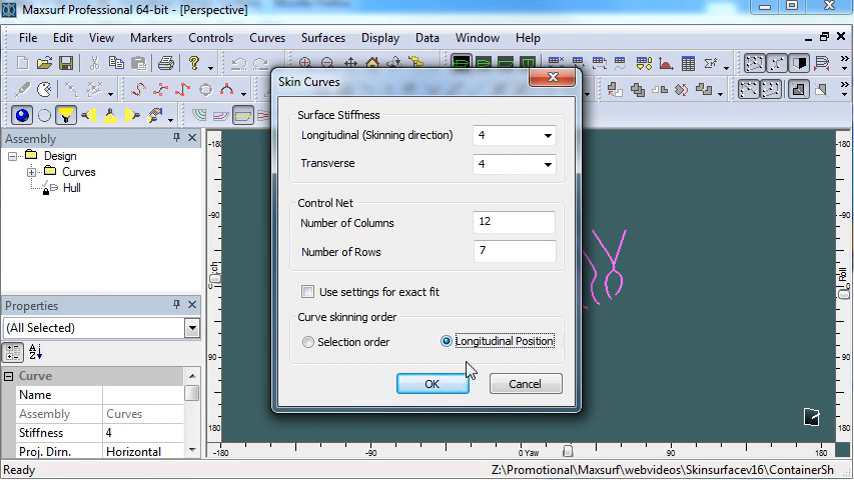
{"action": "mouse_move", "coordinate": [464, 376]}
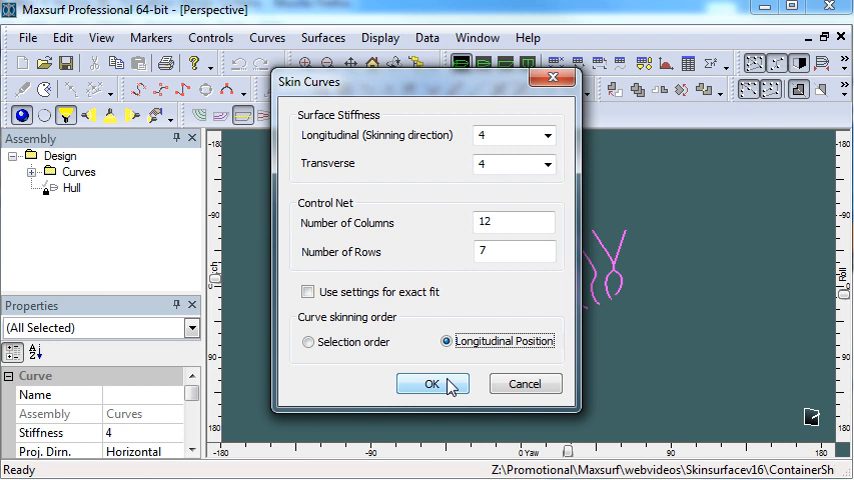
{"action": "left_click", "coordinate": [432, 384]}
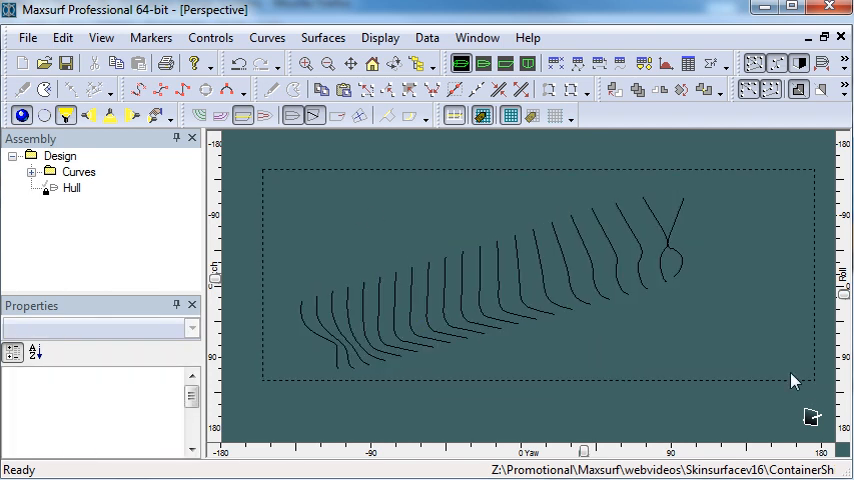
Step: Bring up the Surfaces commands again for the selected section curves
{"action": "left_click", "coordinate": [322, 36]}
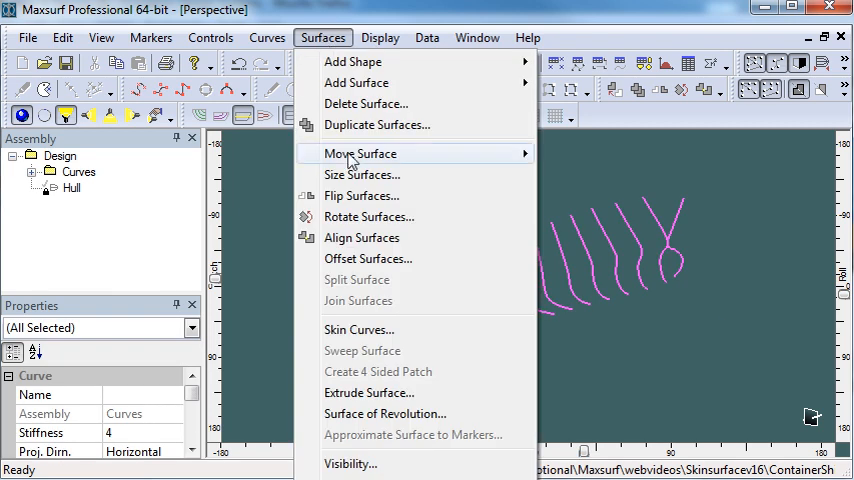
Step: Skin Surface 2 through every section curve using the exact-fit setting
{"action": "left_click", "coordinate": [360, 328]}
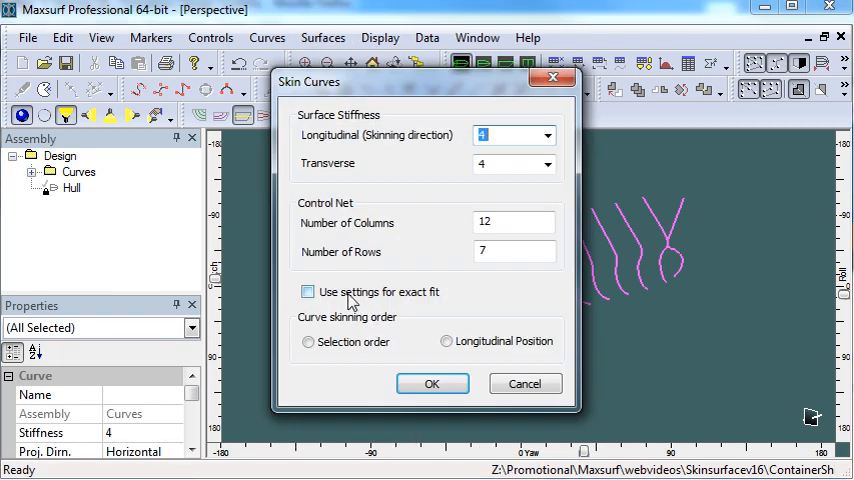
{"action": "left_click", "coordinate": [308, 292]}
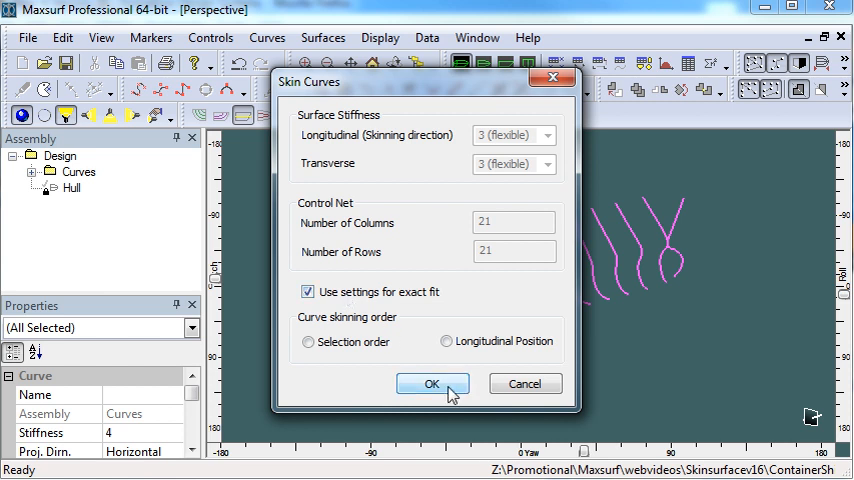
{"action": "left_click", "coordinate": [432, 384]}
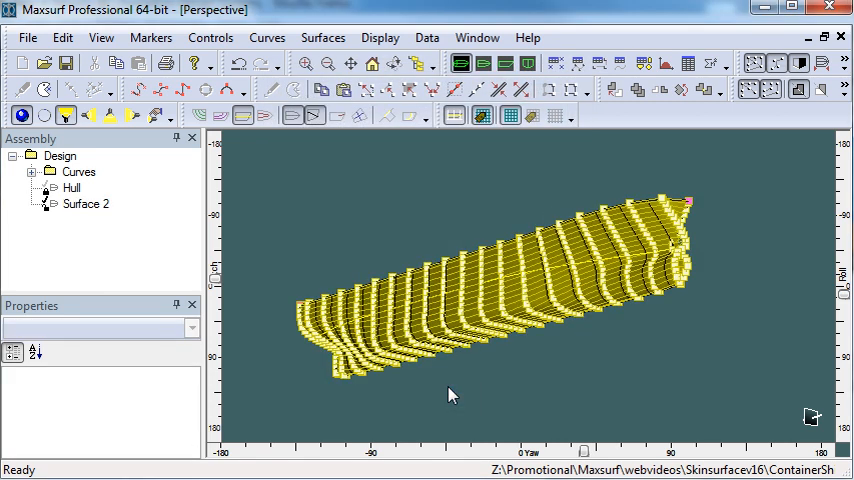